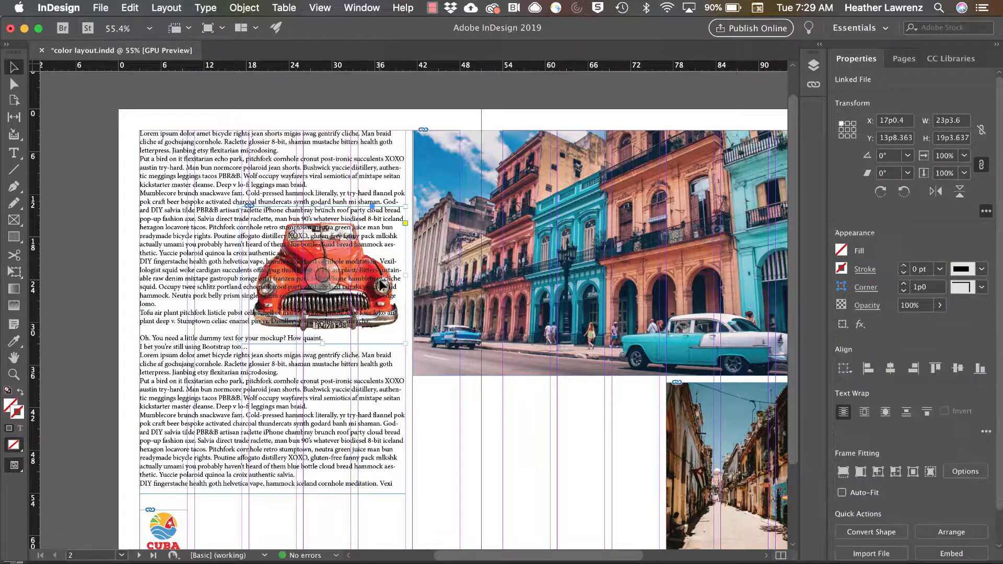
- Show the Window menu listing the panels that can be displayed
{"action": "left_click", "coordinate": [362, 7]}
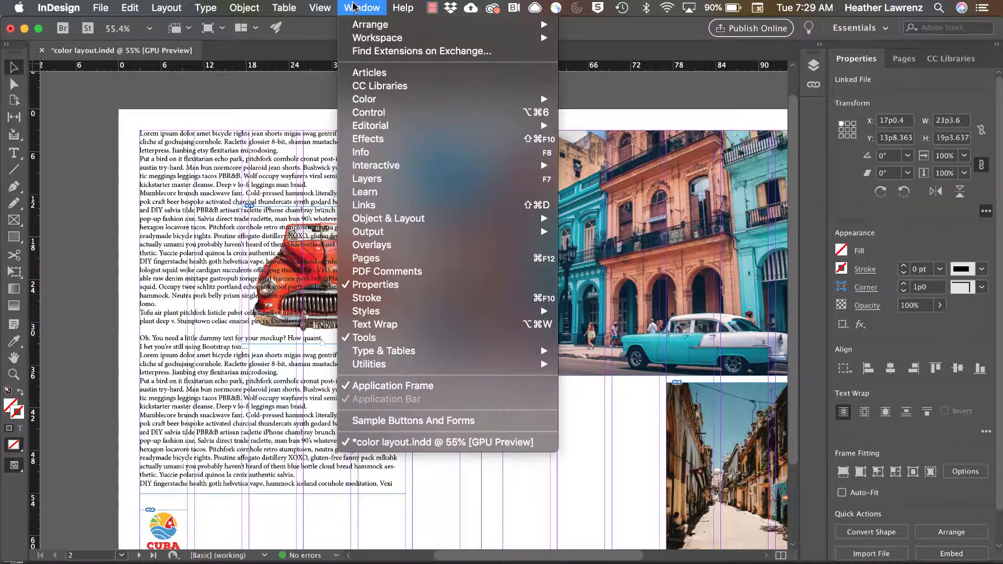
- Wrap the body text around the red car image's object shape with a 0p6 offset
{"action": "left_click", "coordinate": [375, 324]}
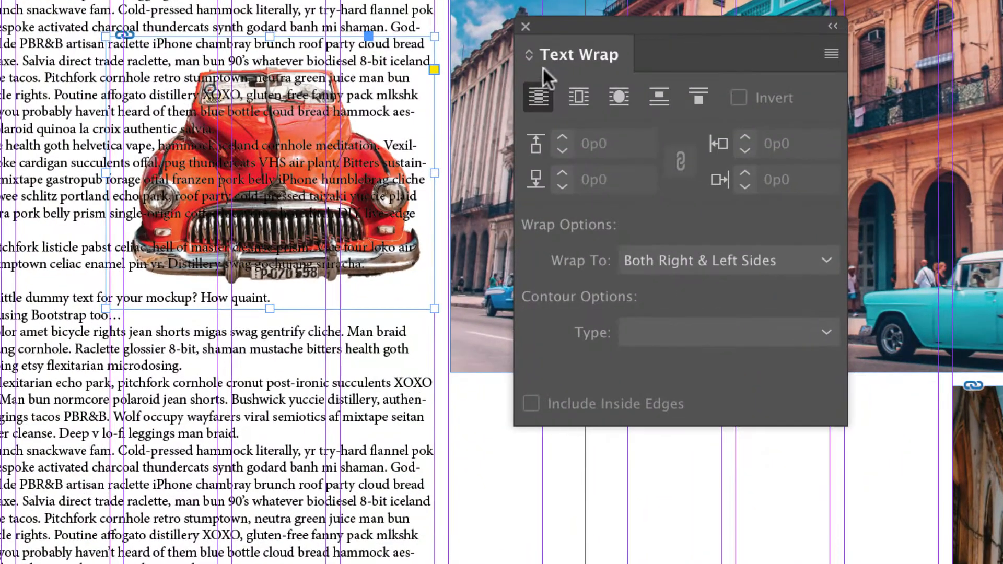
{"action": "mouse_move", "coordinate": [618, 97]}
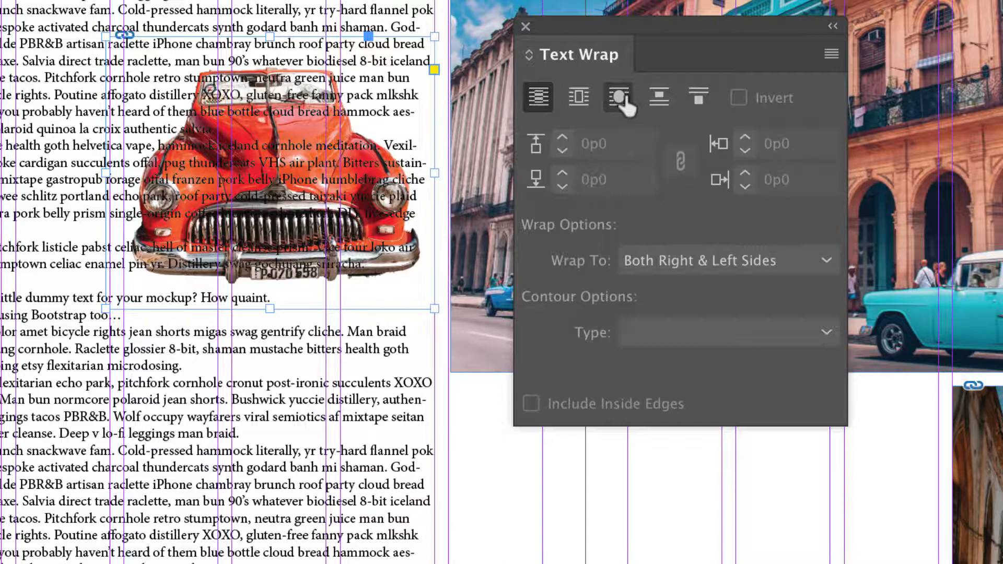
{"action": "left_click", "coordinate": [617, 97]}
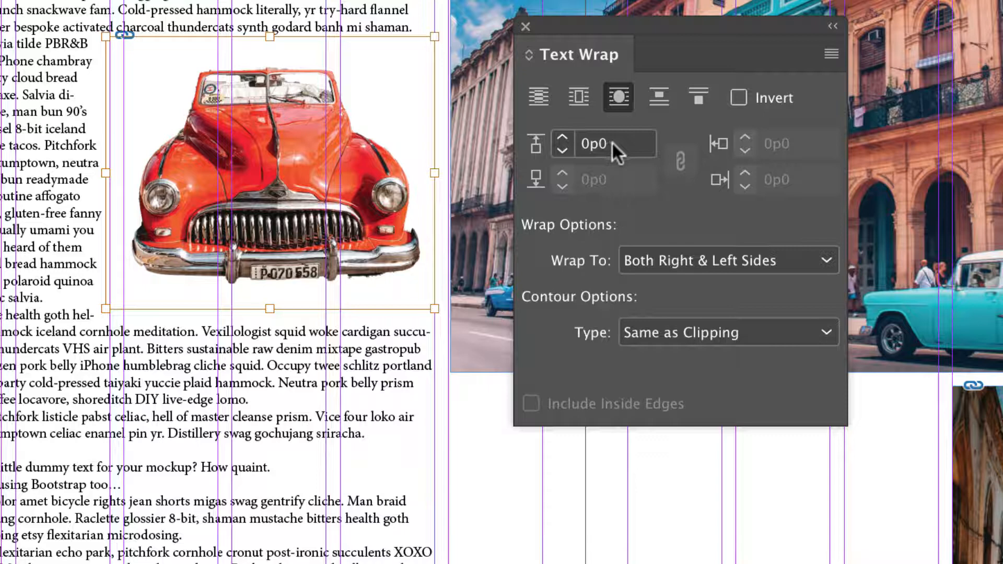
{"action": "left_click", "coordinate": [602, 143]}
{"action": "type", "text": "6"}
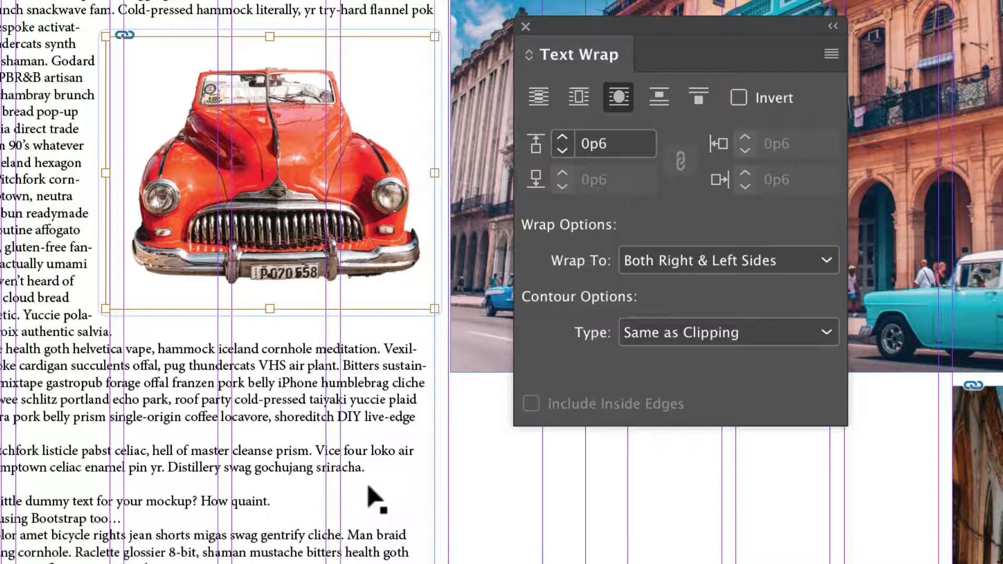
{"action": "mouse_move", "coordinate": [549, 310]}
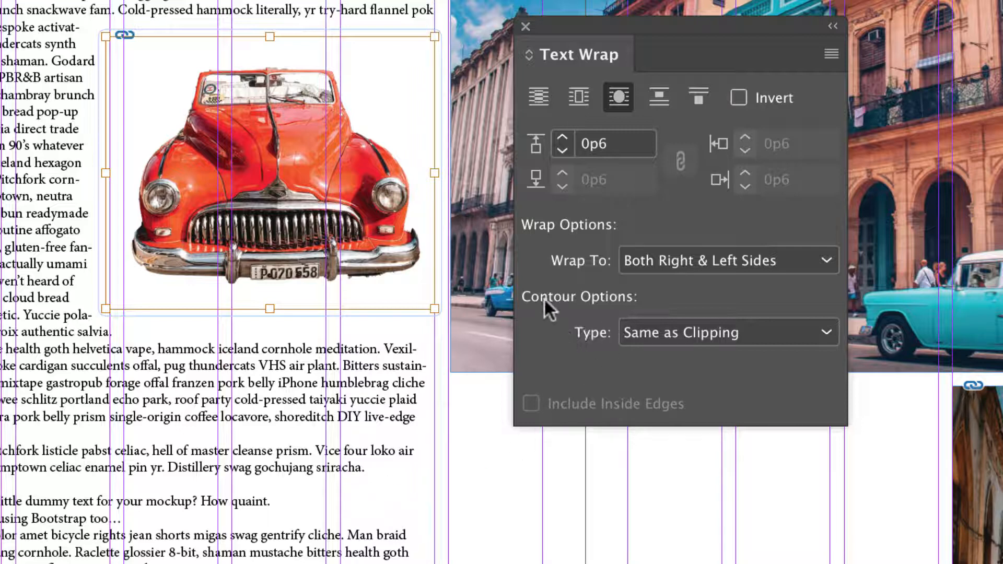
{"action": "left_click", "coordinate": [728, 332]}
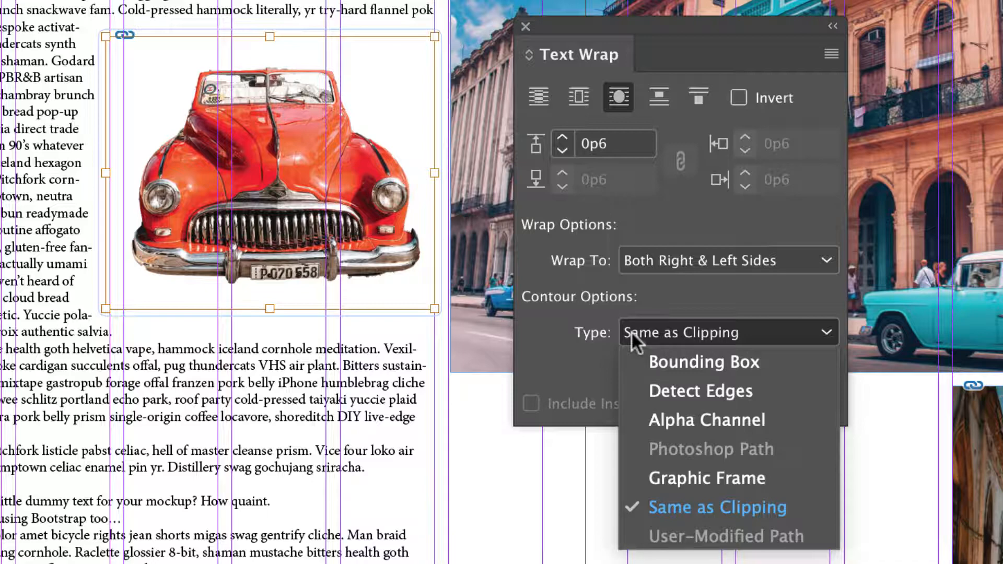
{"action": "mouse_move", "coordinate": [654, 391]}
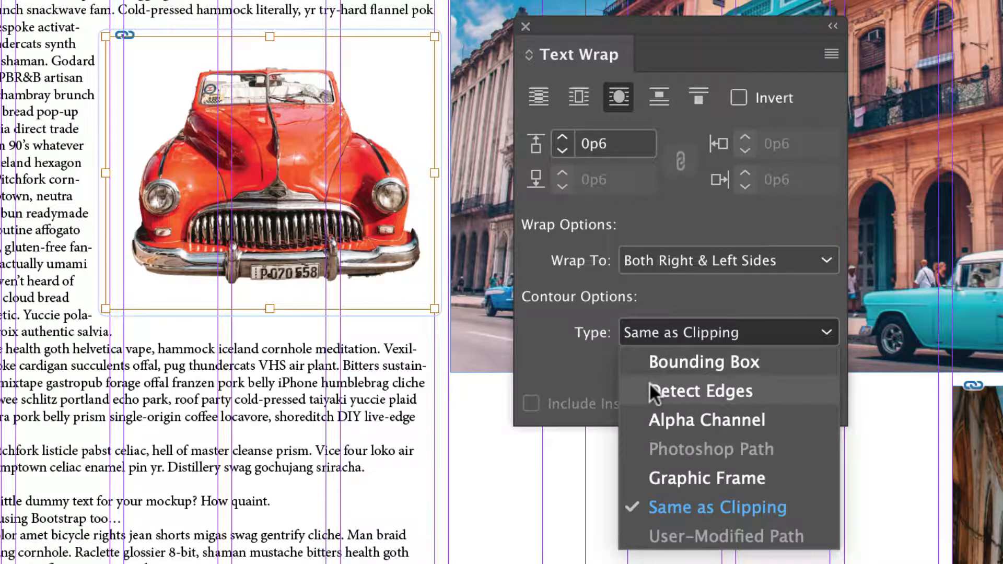
{"action": "left_click", "coordinate": [701, 391]}
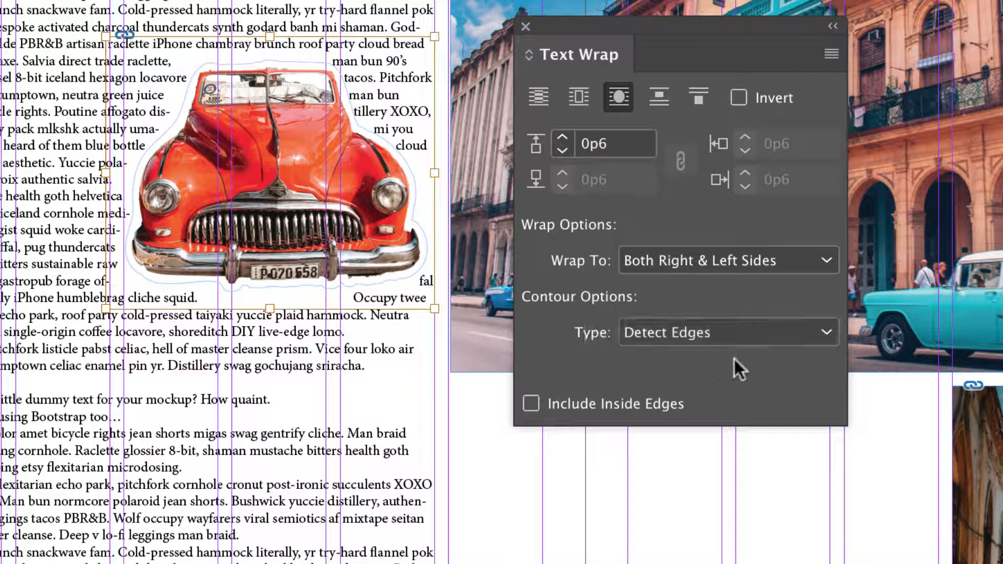
{"action": "left_click", "coordinate": [728, 332]}
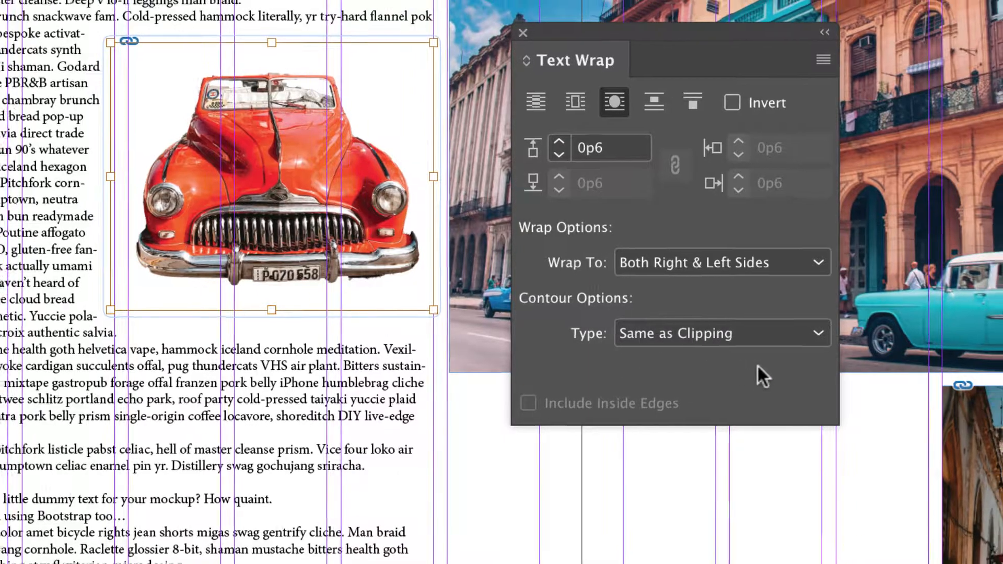
- Apply a Detect Edges clipping path (threshold 80) to the car so text hugs its contour
{"action": "left_click", "coordinate": [244, 7]}
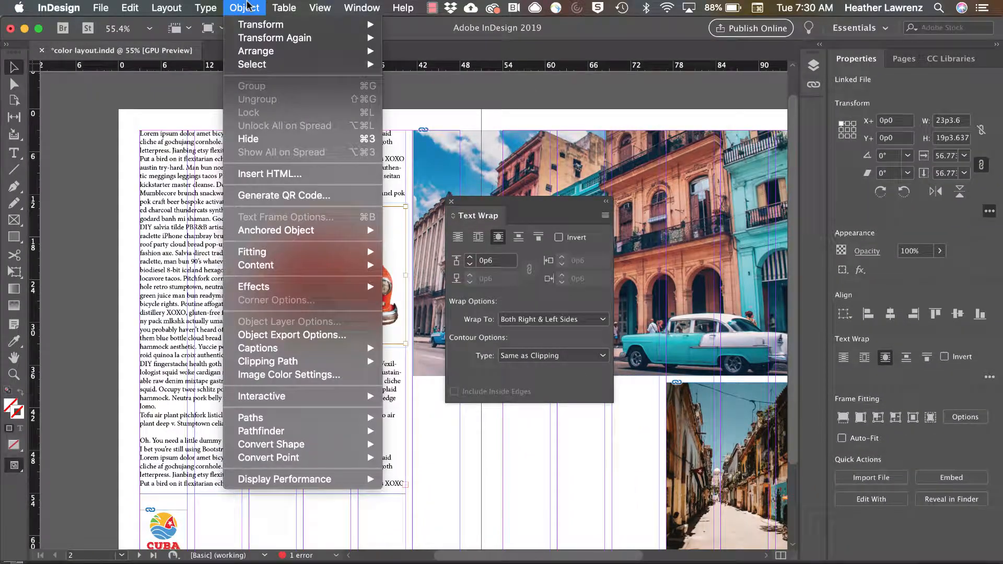
{"action": "mouse_move", "coordinate": [256, 51]}
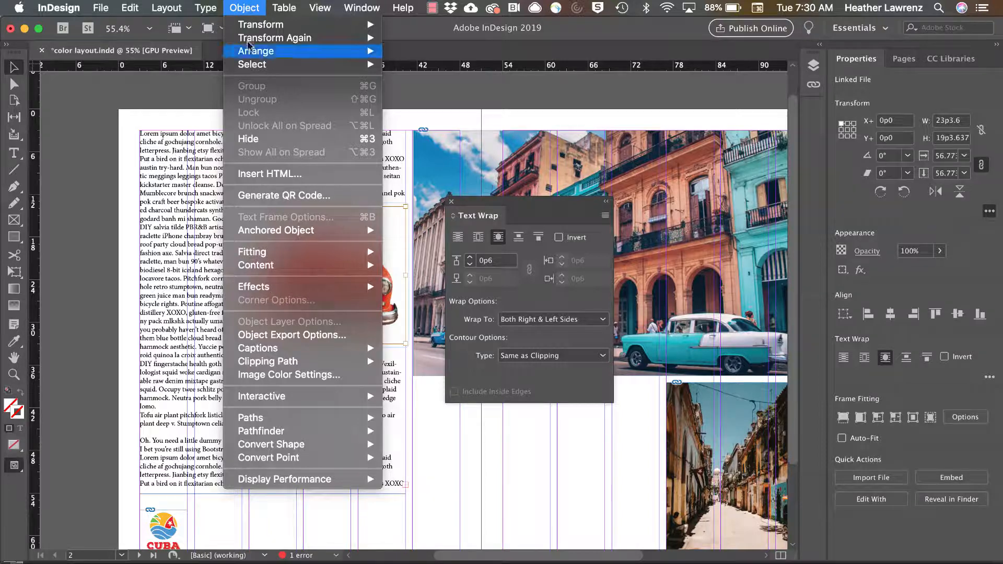
{"action": "mouse_move", "coordinate": [267, 361]}
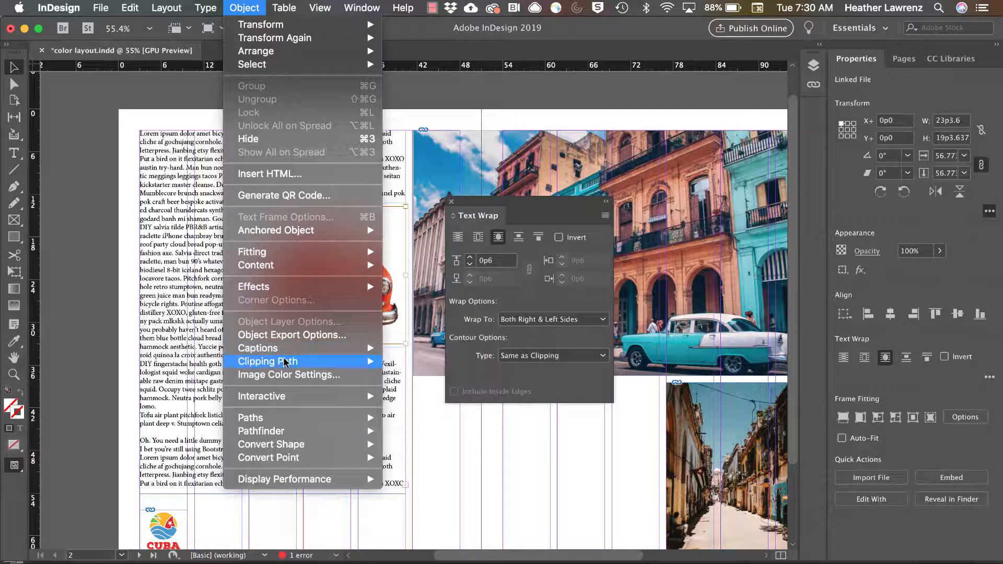
{"action": "left_click", "coordinate": [267, 361]}
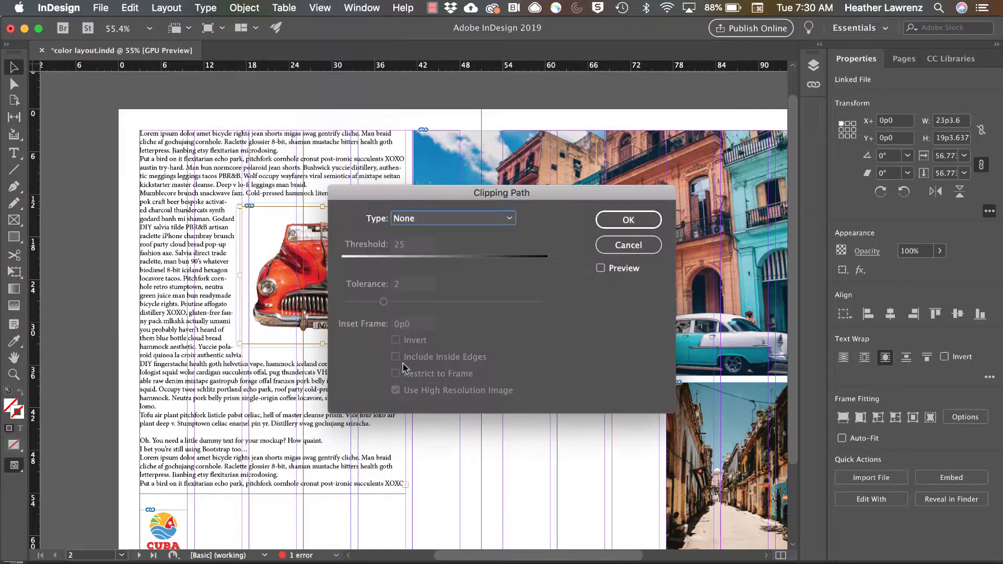
{"action": "left_click", "coordinate": [452, 218]}
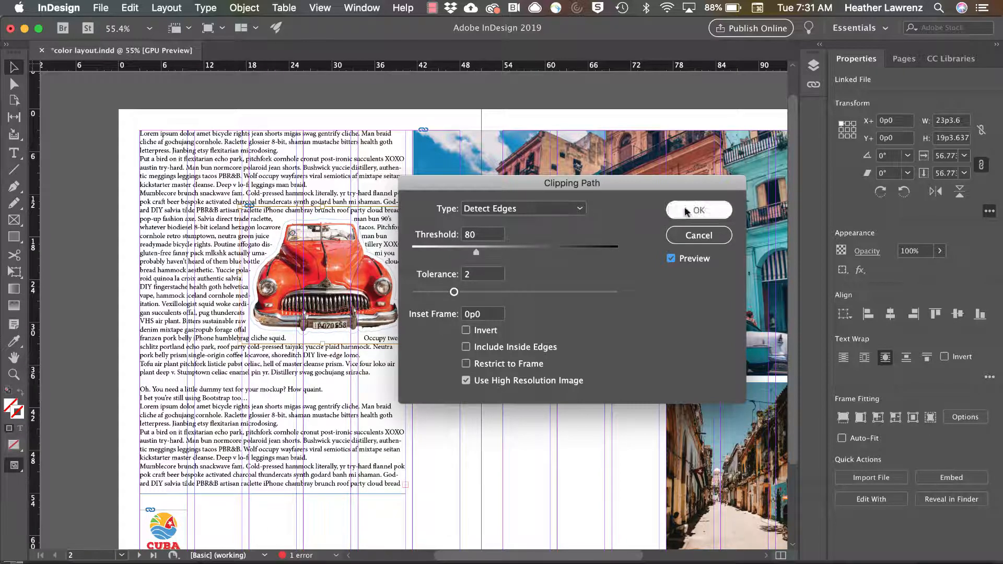
{"action": "left_click", "coordinate": [699, 210]}
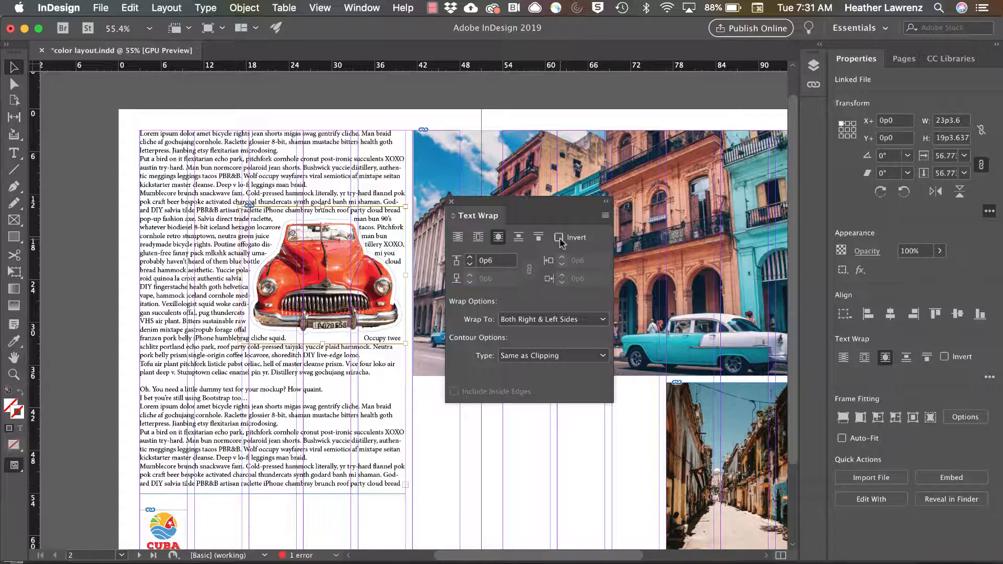
{"action": "left_click", "coordinate": [558, 237]}
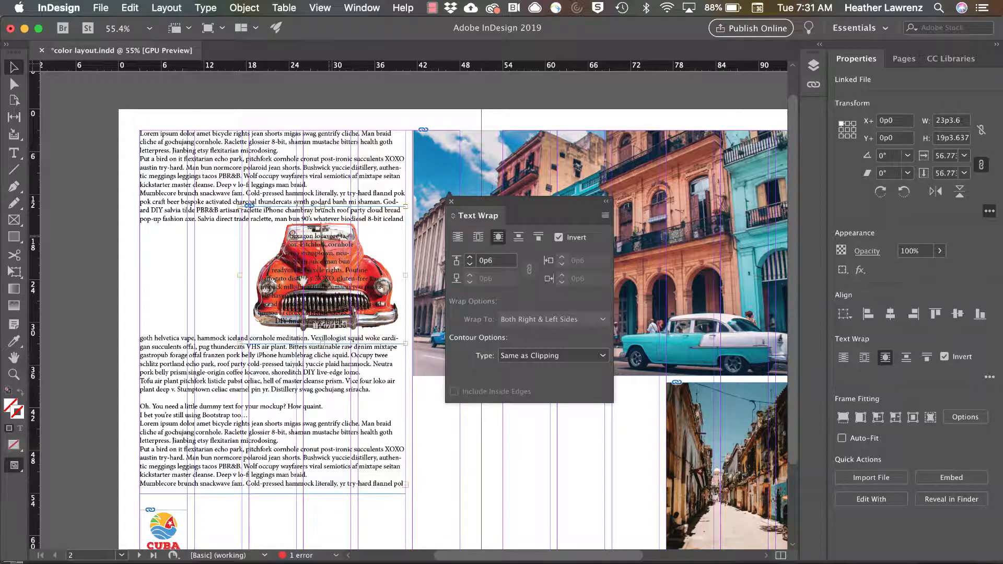
{"action": "left_click", "coordinate": [558, 237]}
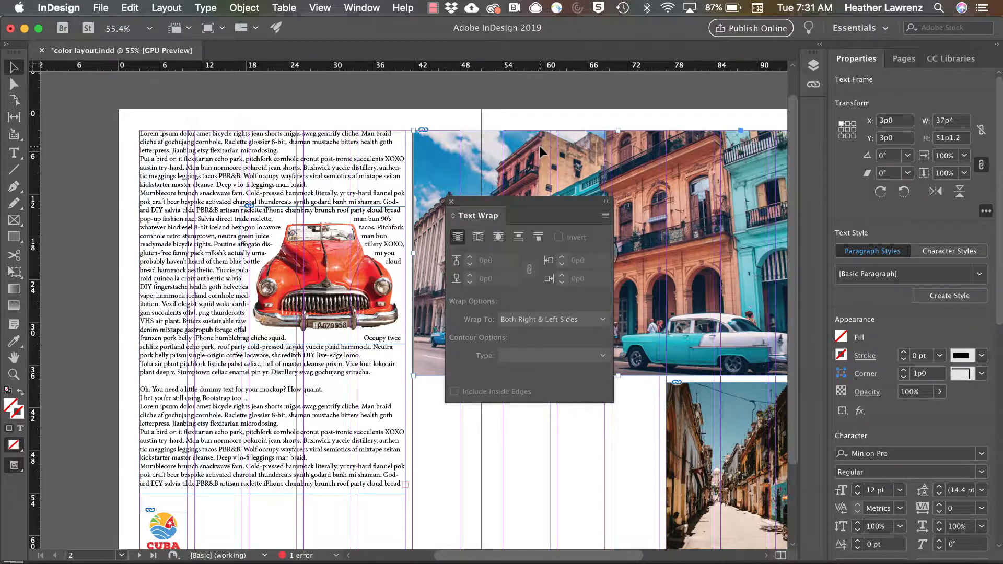
- Give the Havana street photo a bounding-box text wrap with 0p6 offsets on all sides
{"action": "left_click", "coordinate": [542, 152]}
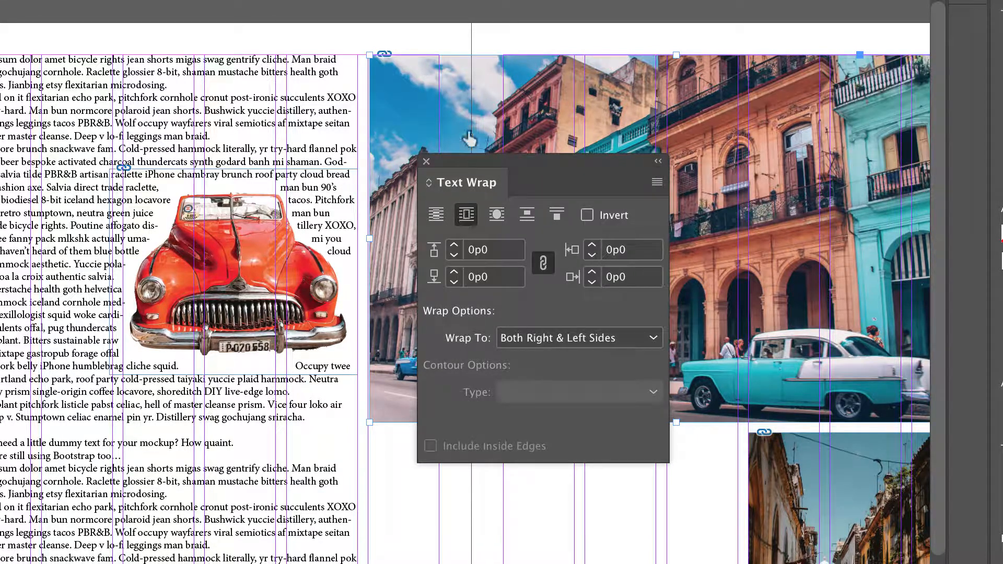
{"action": "mouse_move", "coordinate": [470, 259]}
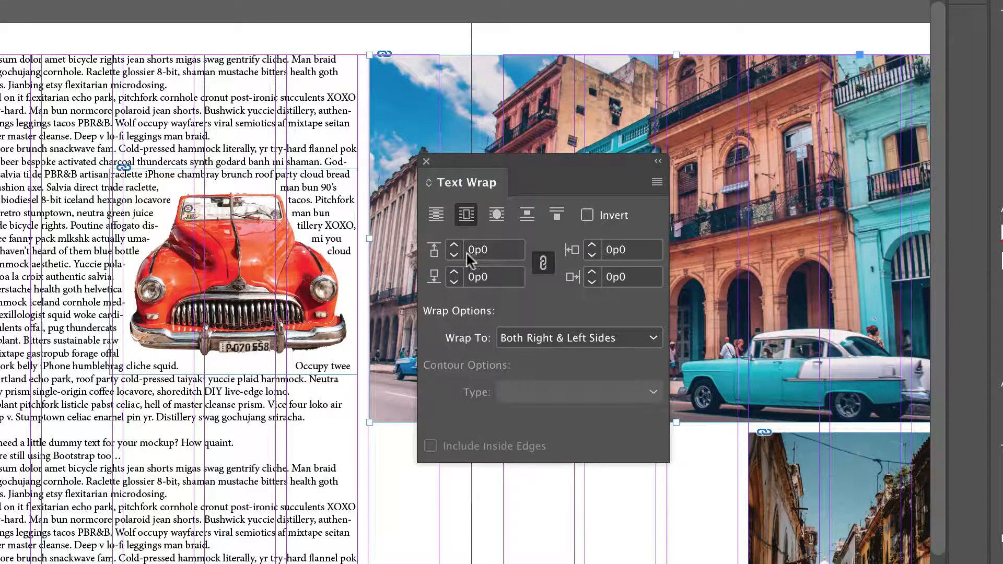
{"action": "mouse_move", "coordinate": [495, 257]}
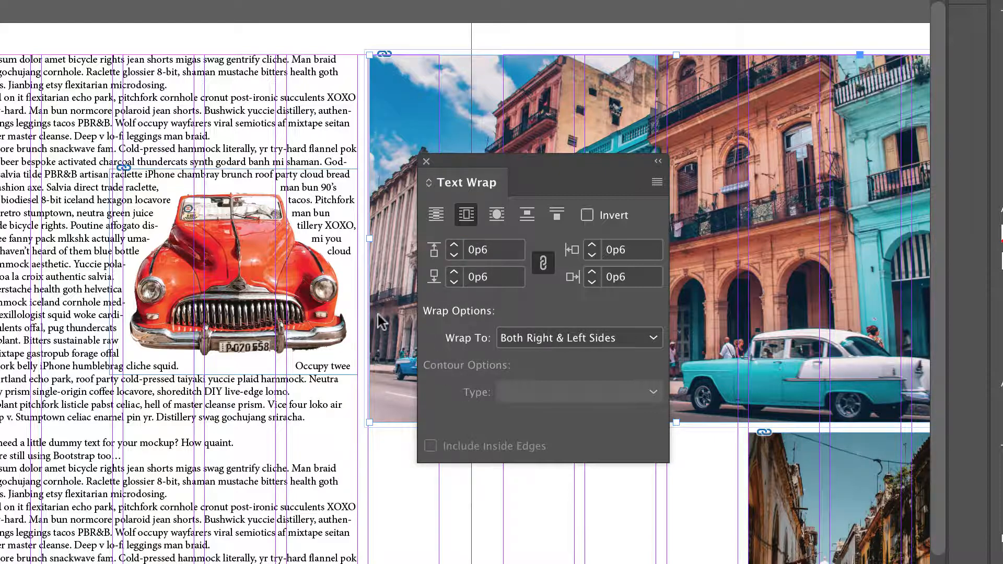
{"action": "left_click", "coordinate": [435, 214]}
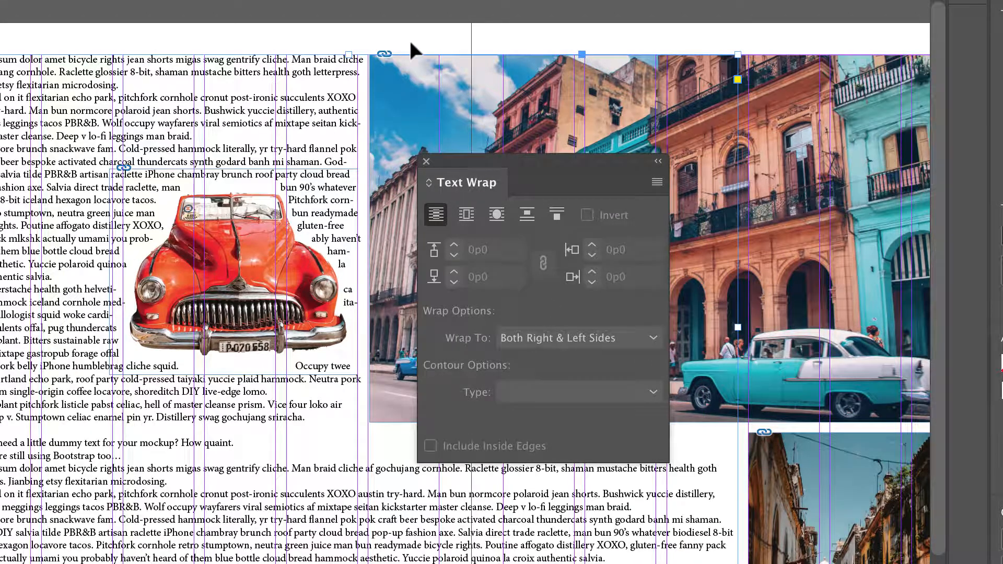
{"action": "mouse_move", "coordinate": [649, 525]}
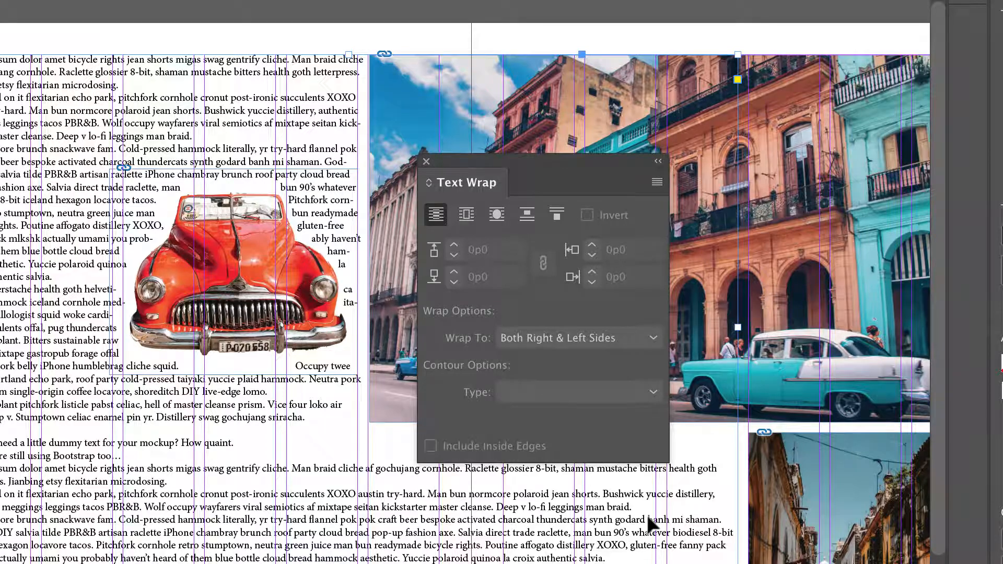